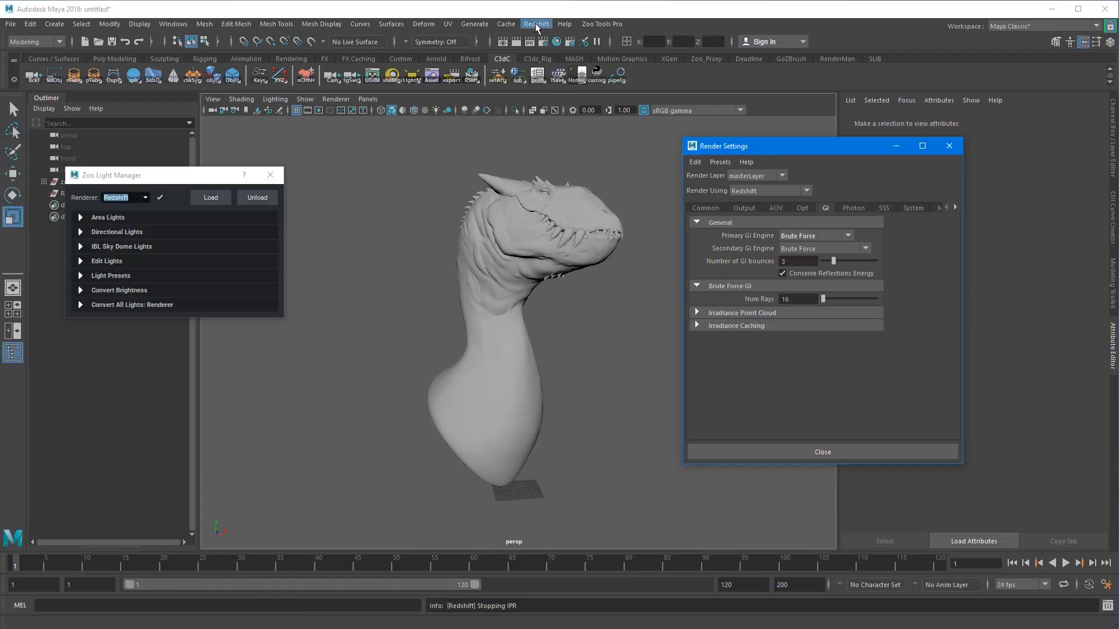
Expand Redshift Area Lights and set Create From Position to Camera
{"action": "left_click", "coordinate": [108, 216]}
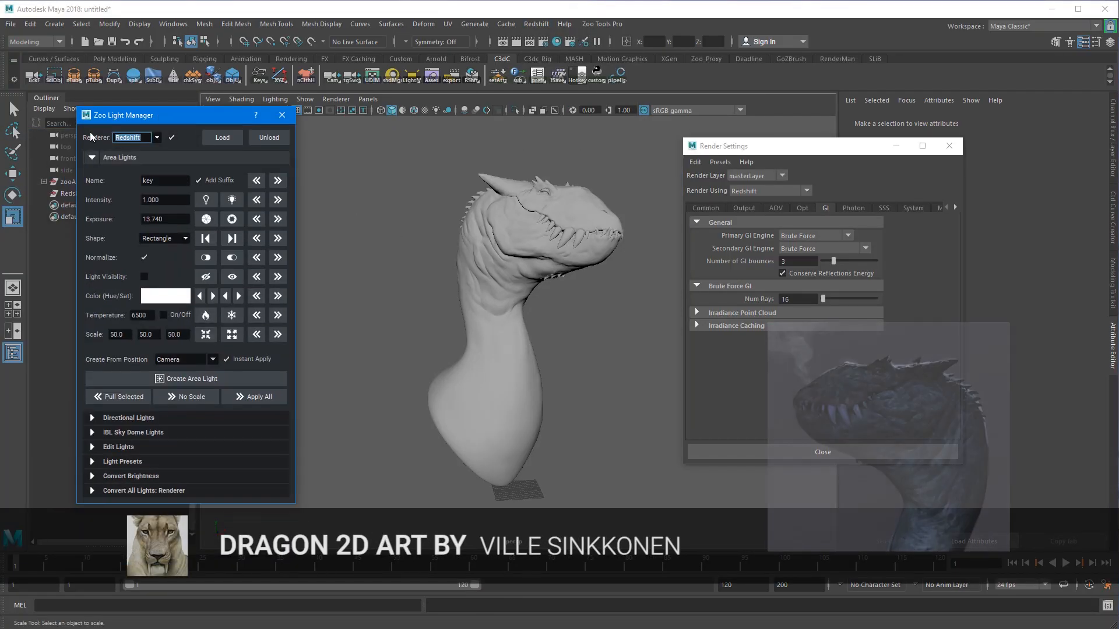
{"action": "left_click", "coordinate": [211, 359]}
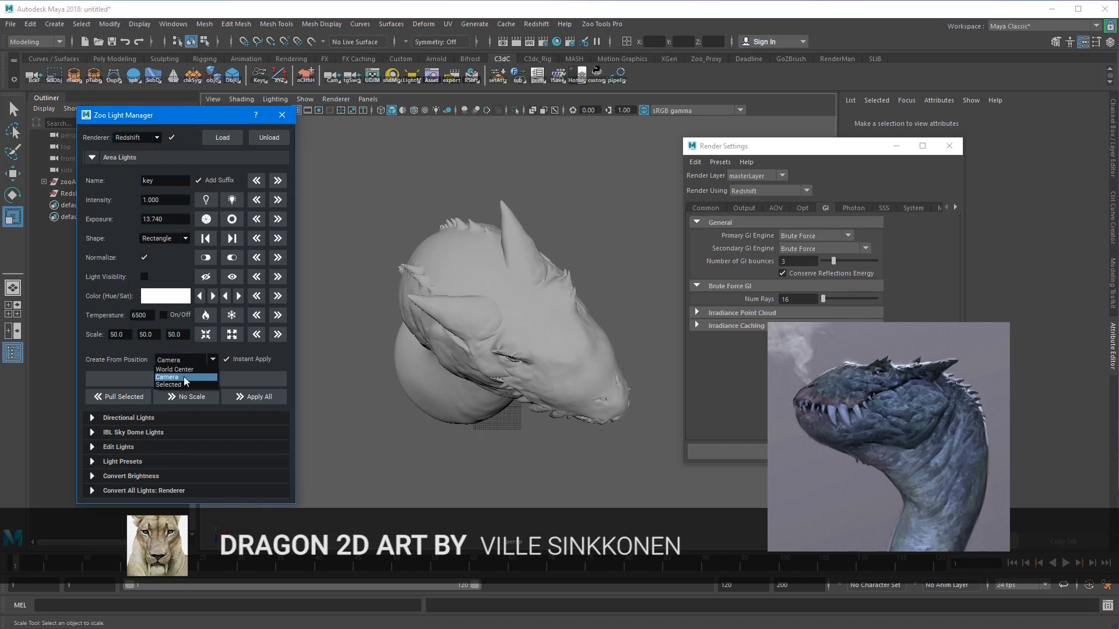
{"action": "left_click", "coordinate": [167, 384]}
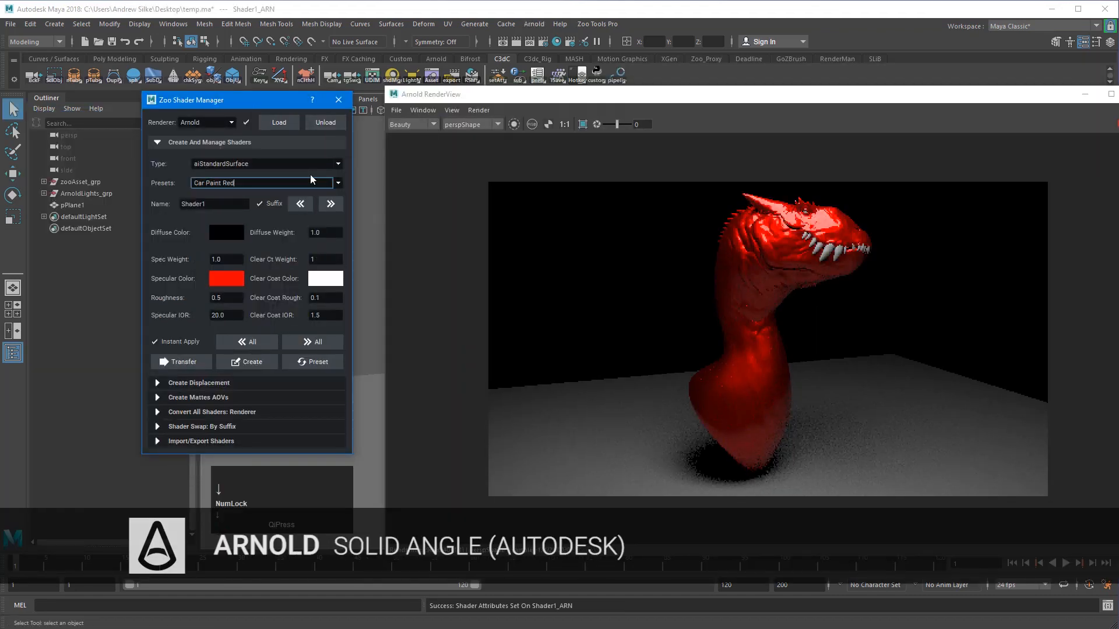
Apply the Copper preset to the Arnold dragon, then switch the Zoo managers' renderer to RenderMan
{"action": "left_click", "coordinate": [337, 183]}
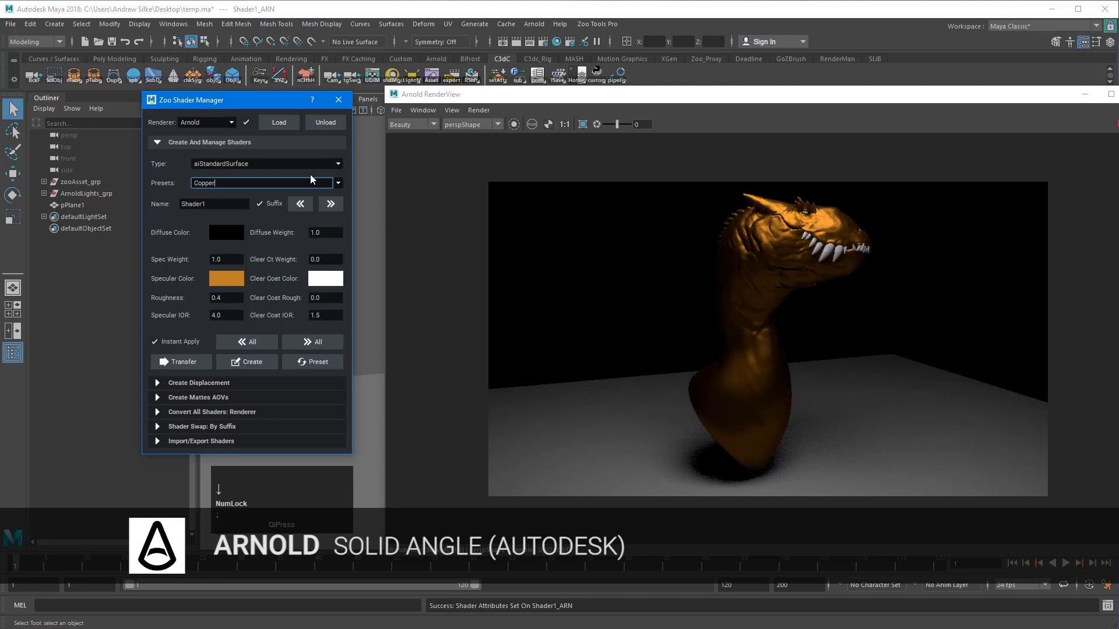
{"action": "left_click", "coordinate": [228, 232]}
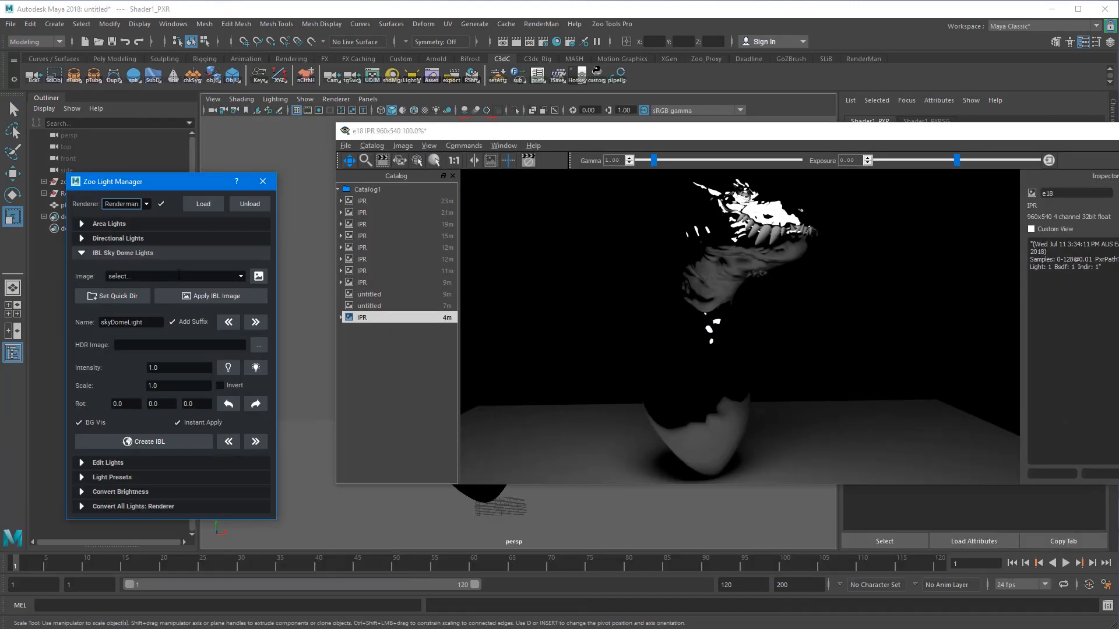
{"action": "left_click", "coordinate": [211, 295]}
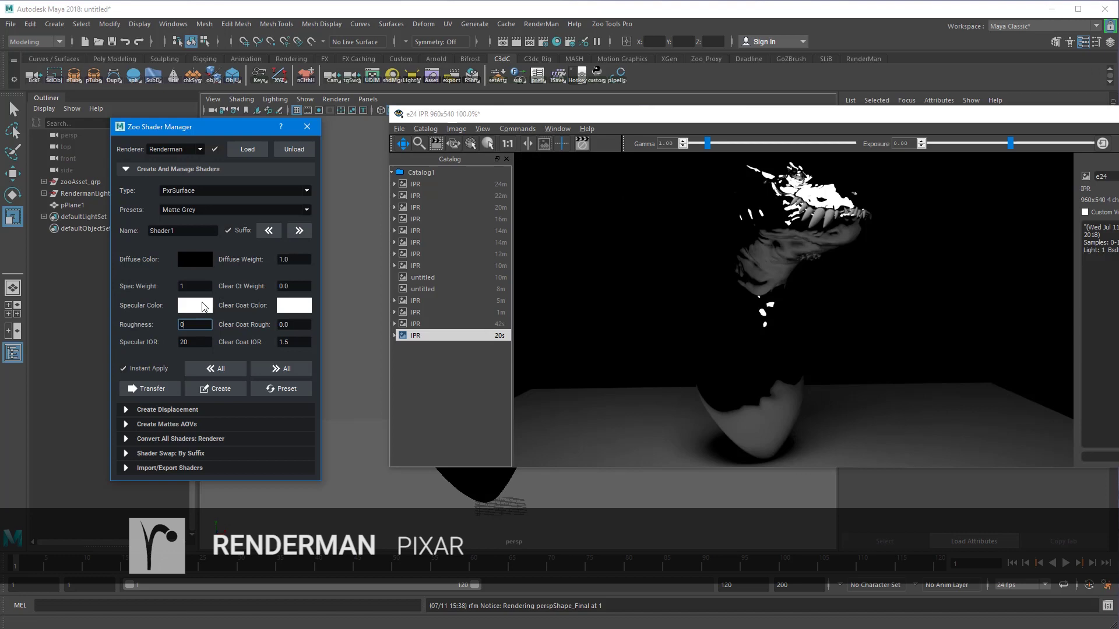
{"action": "left_click", "coordinate": [195, 305]}
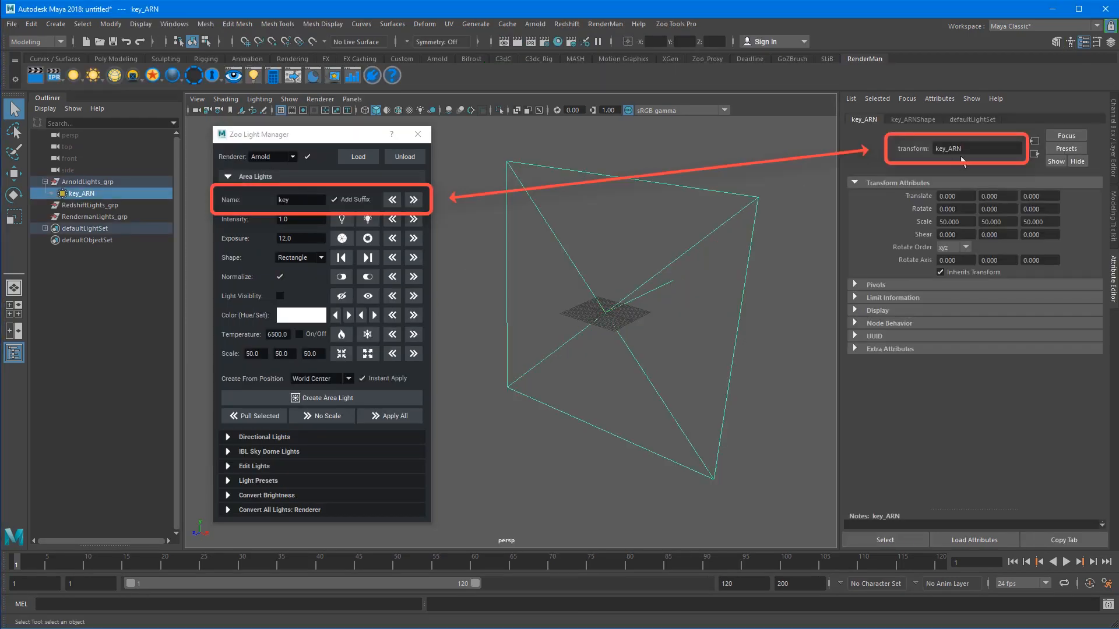
Check the key_ARN light's transform name in the Attribute Editor
{"action": "left_click", "coordinate": [911, 119]}
{"action": "type", "text": "m"}
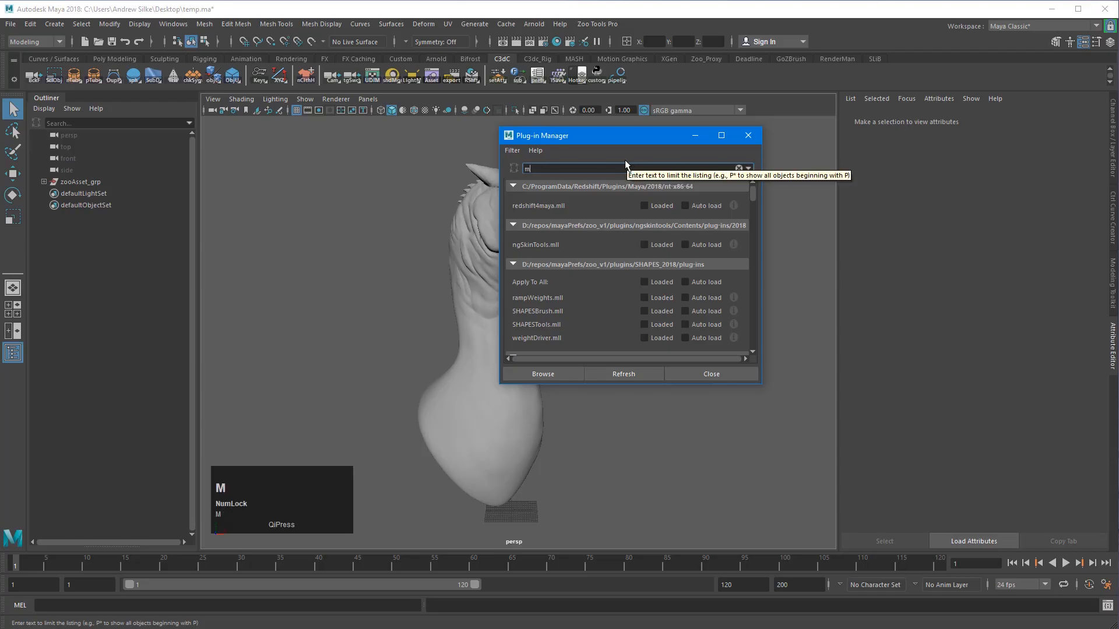
Render the dragon in Arnold RenderView at HD_1080 and apply the Backlit Green preset
{"action": "type", "text": "toa"}
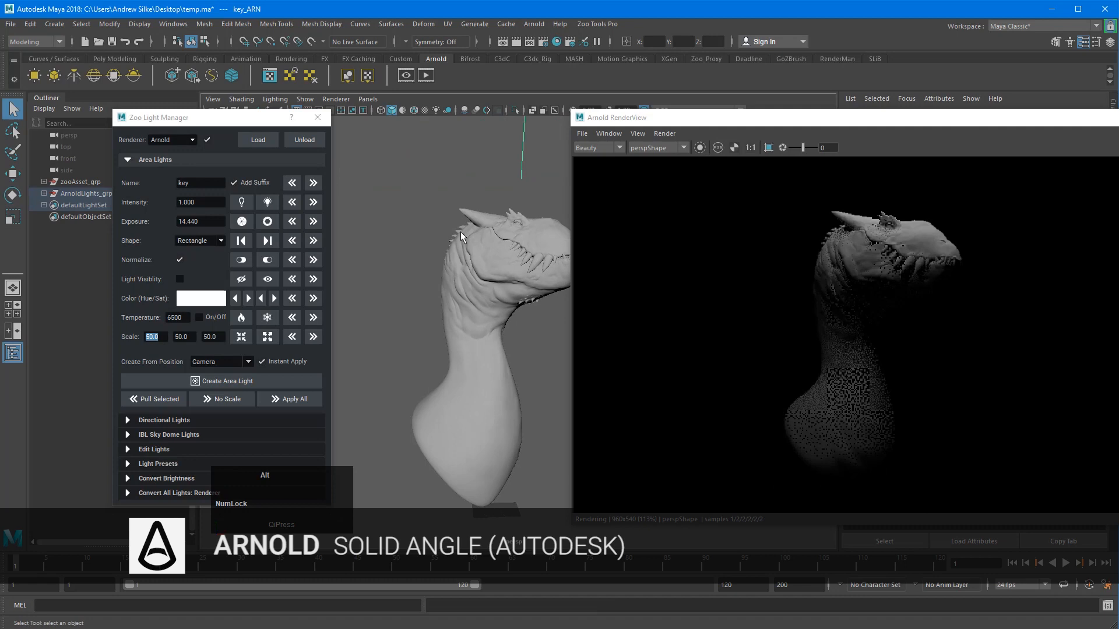
{"action": "left_click", "coordinate": [219, 380]}
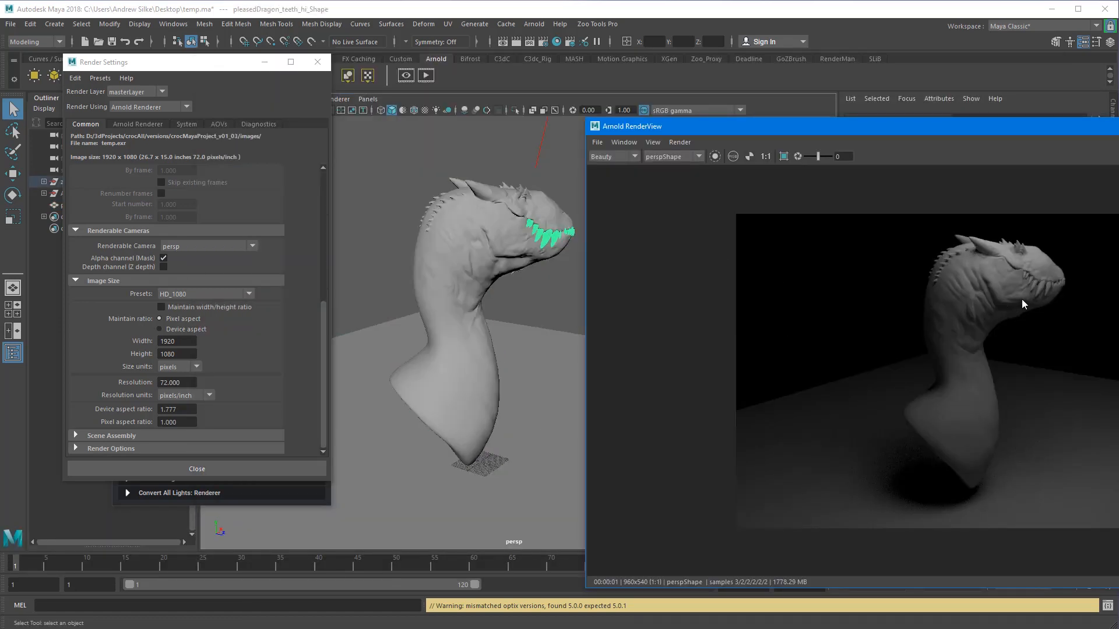
{"action": "left_click", "coordinate": [445, 69]}
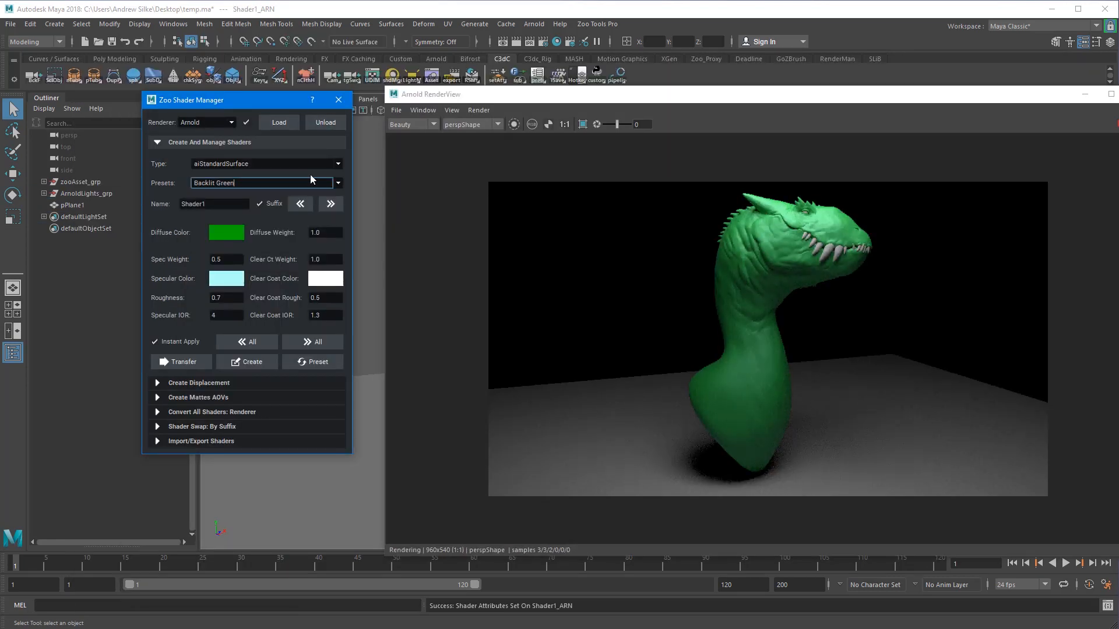
Apply Matte Grey with a dark diffuse colour and brighten the key light's intensity
{"action": "left_click", "coordinate": [337, 183]}
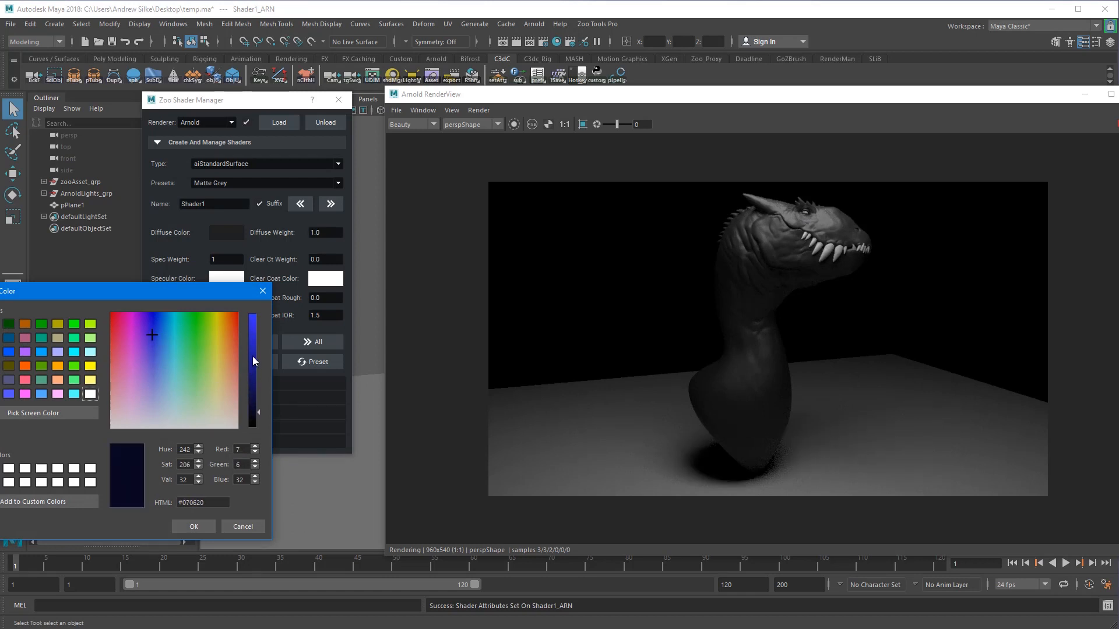
{"action": "left_click", "coordinate": [193, 526]}
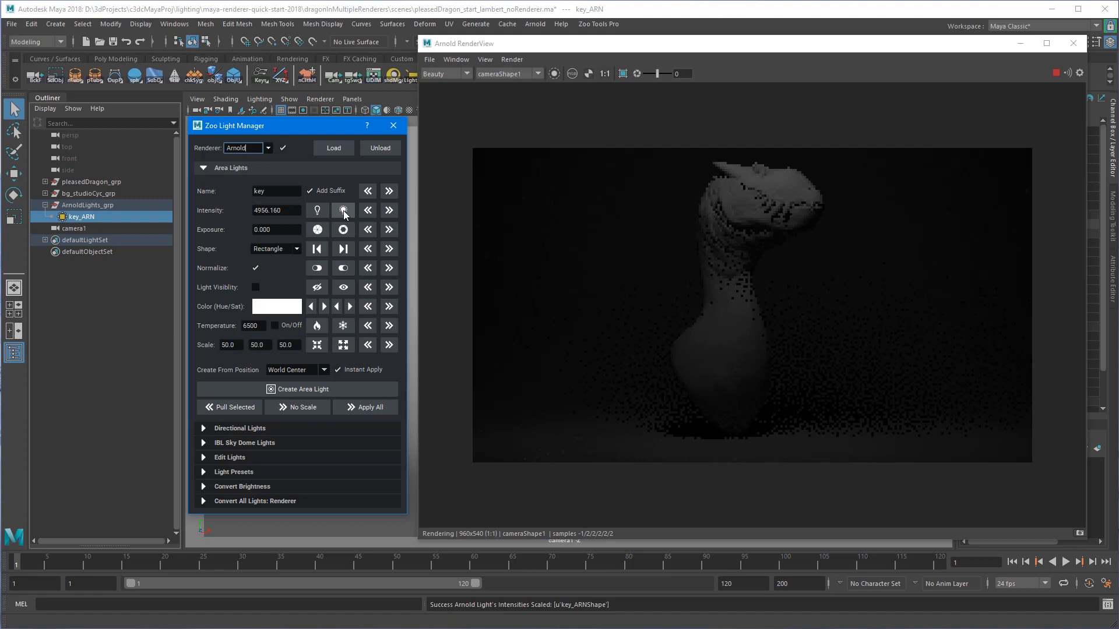
{"action": "left_click", "coordinate": [342, 209]}
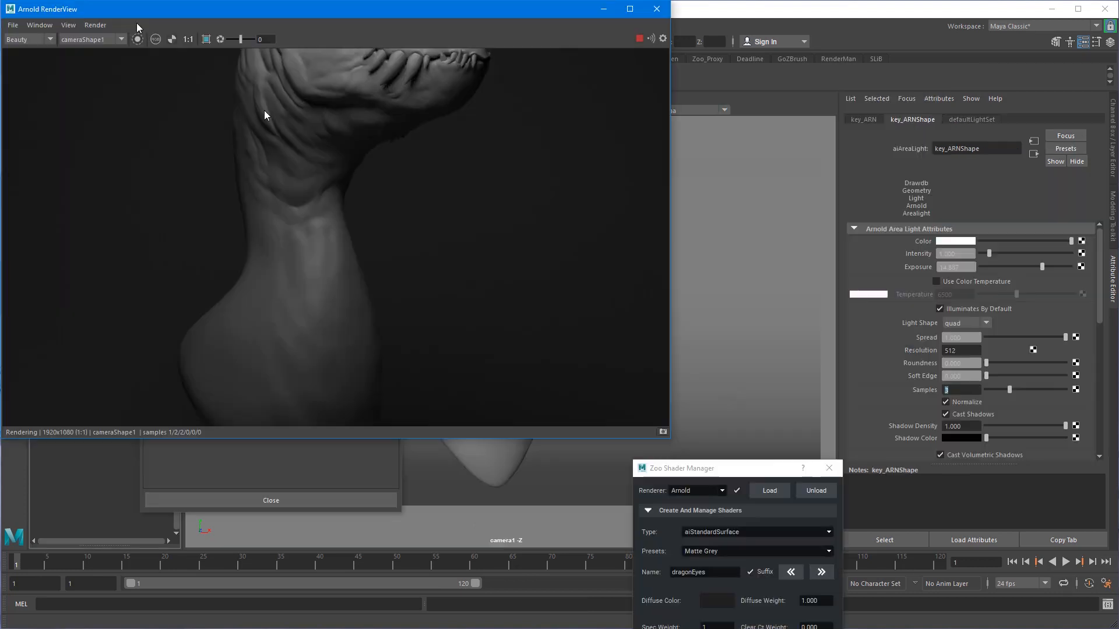
{"action": "left_click", "coordinate": [628, 8]}
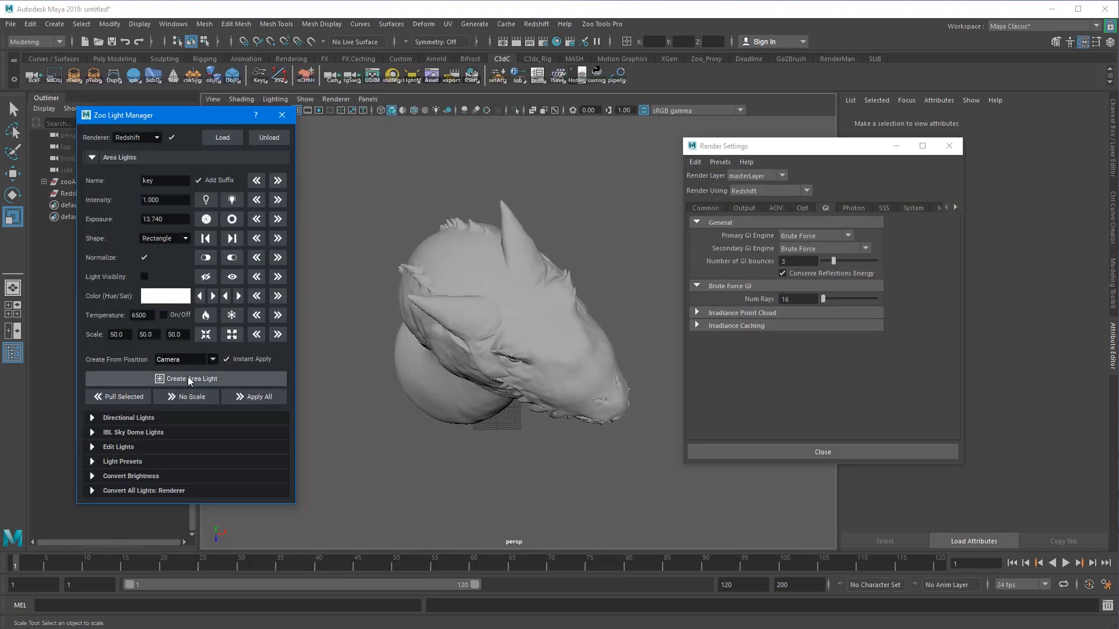
Create a Redshift area light positioned from the camera
{"action": "left_click", "coordinate": [189, 377]}
{"action": "type", "text": ".4"}
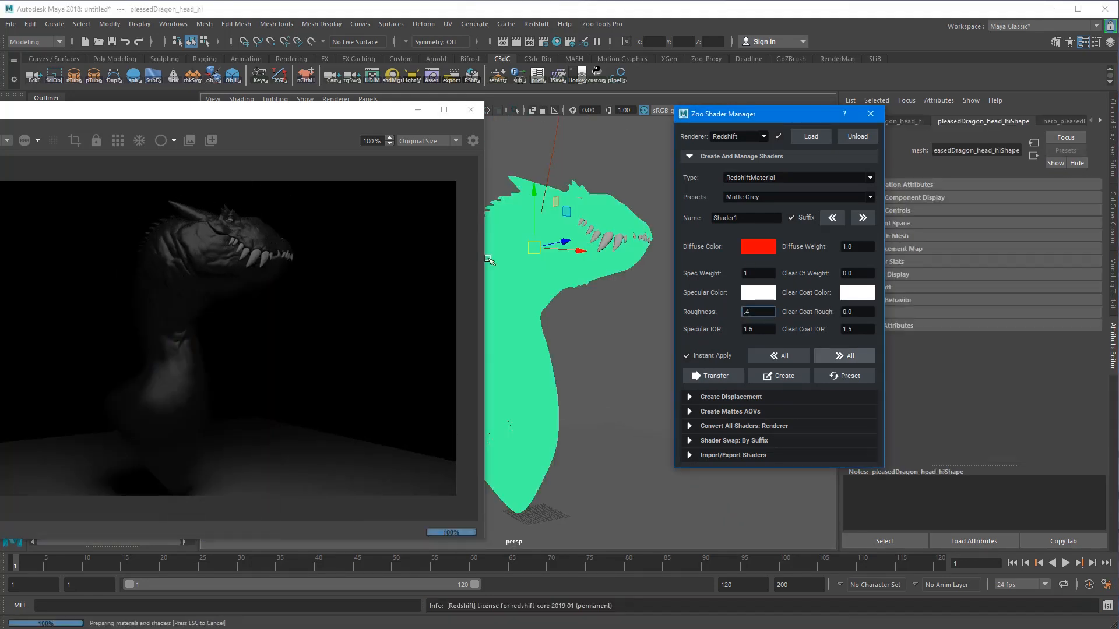
Add an HDRI-SKIES_Sky196 sky dome, set red specular, then apply the Car Paint Purple preset
{"action": "left_click", "coordinate": [757, 246]}
{"action": "type", "text": "12"}
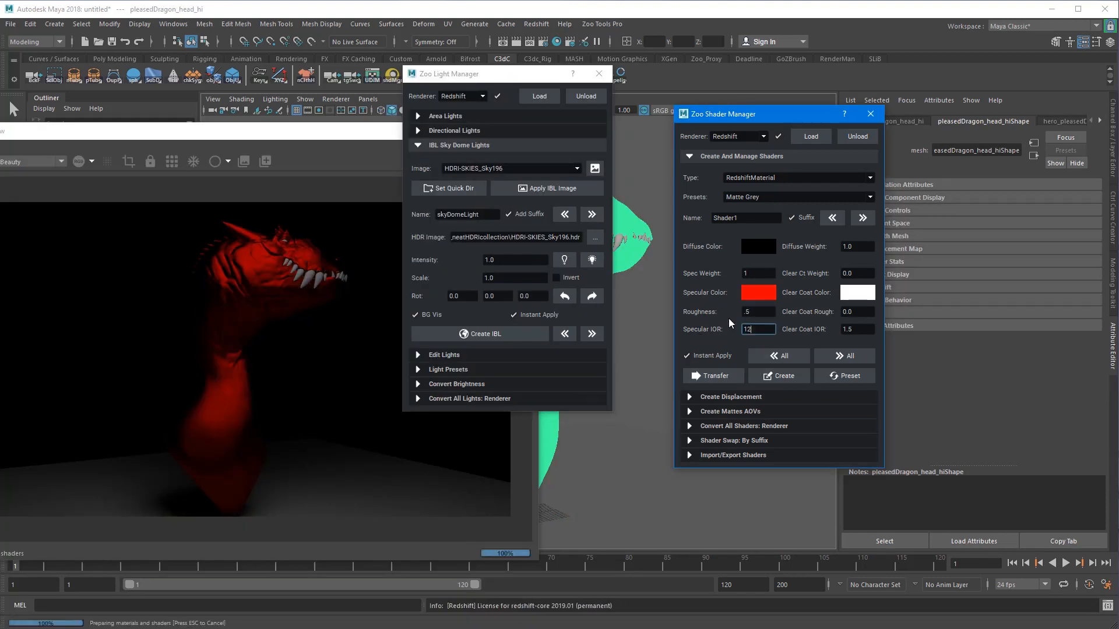
{"action": "left_click", "coordinate": [793, 197]}
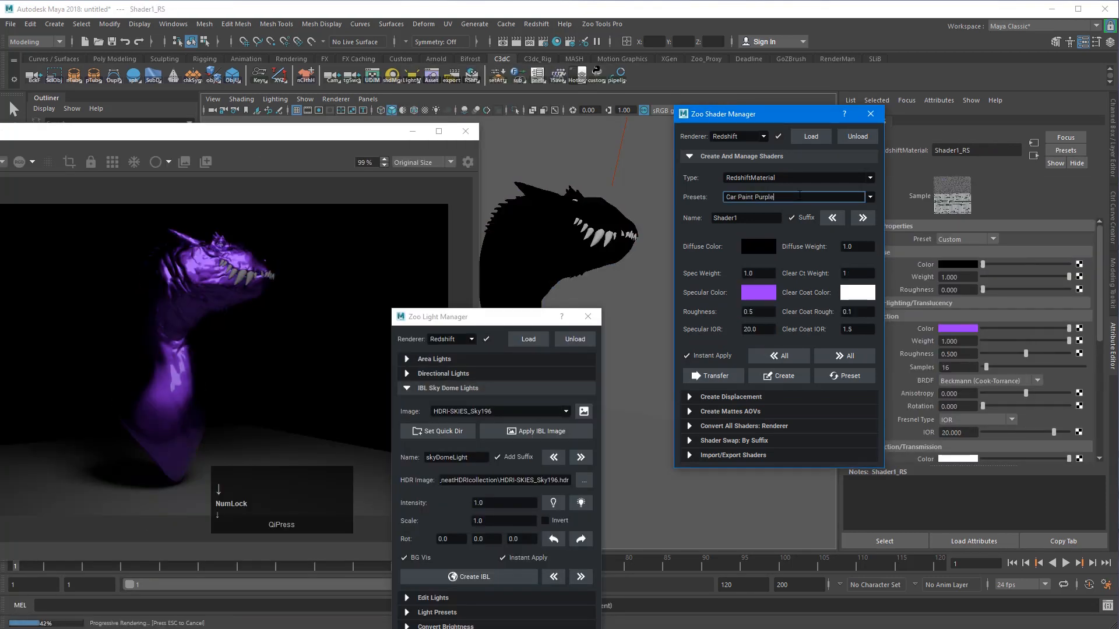
{"action": "left_click", "coordinate": [868, 197]}
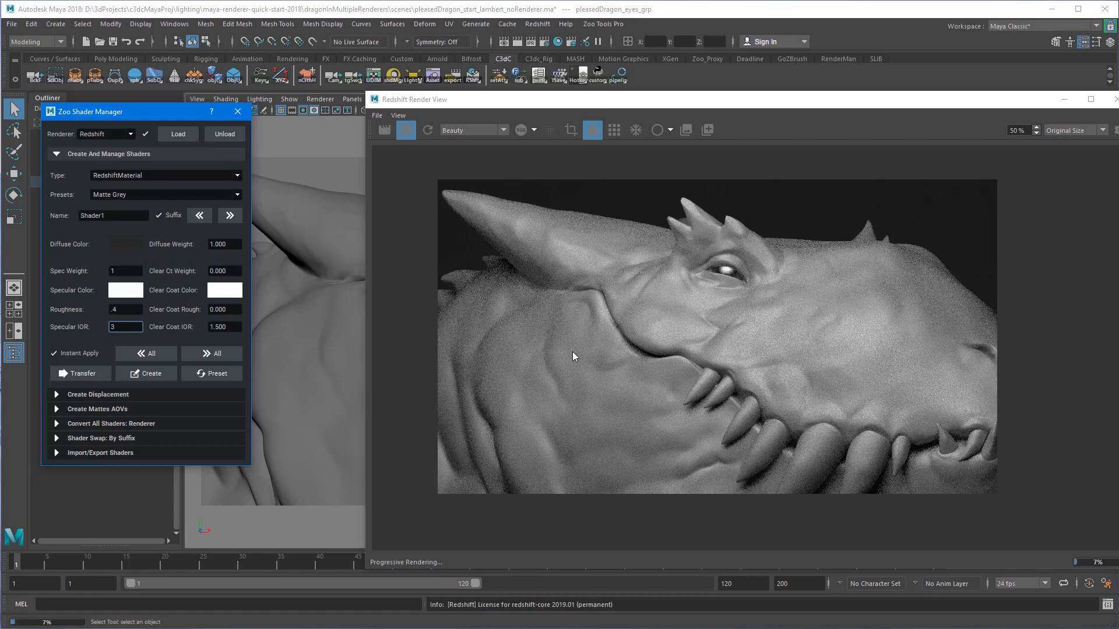
{"action": "left_click", "coordinate": [1092, 99]}
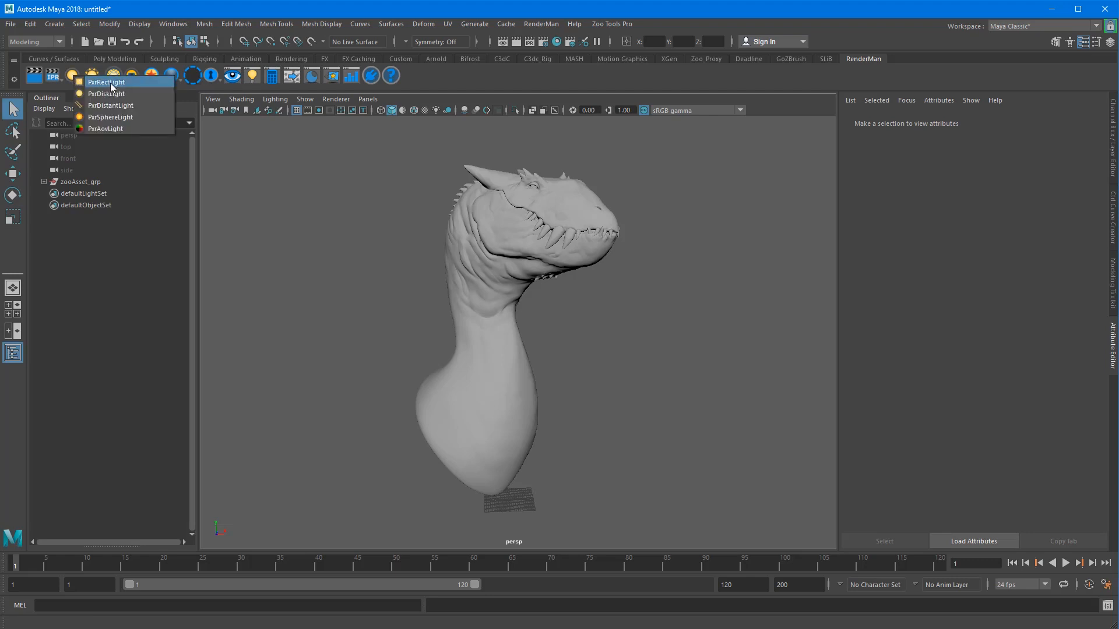
Add a PxrRectLight, then set the IBL sky dome image to HDRI-SKIES_Sky201
{"action": "left_click", "coordinate": [105, 81]}
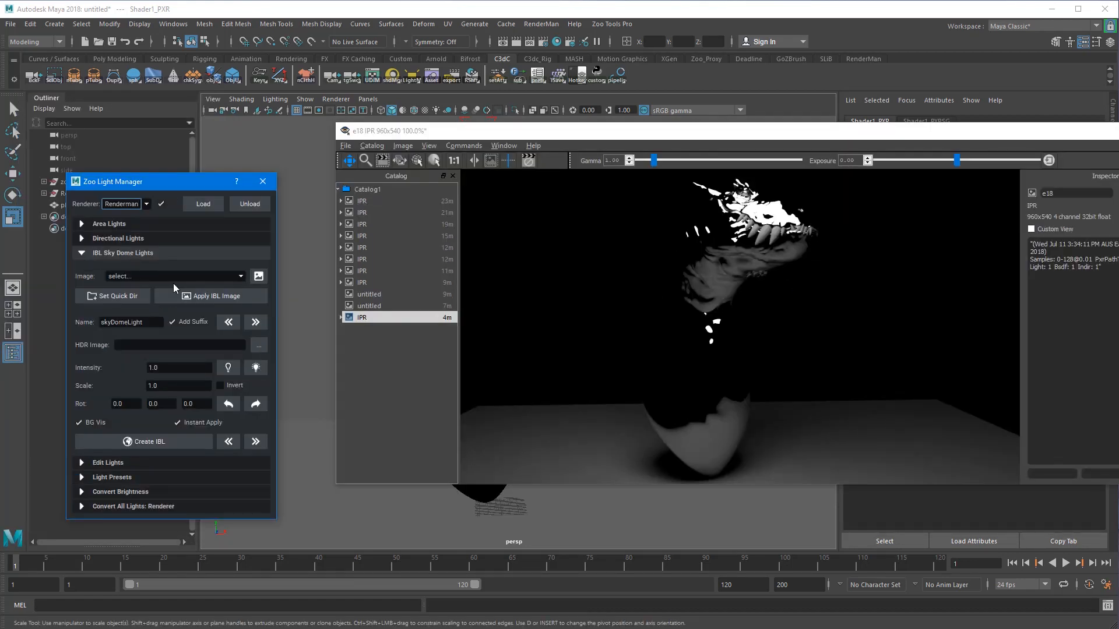
{"action": "left_click", "coordinate": [211, 295]}
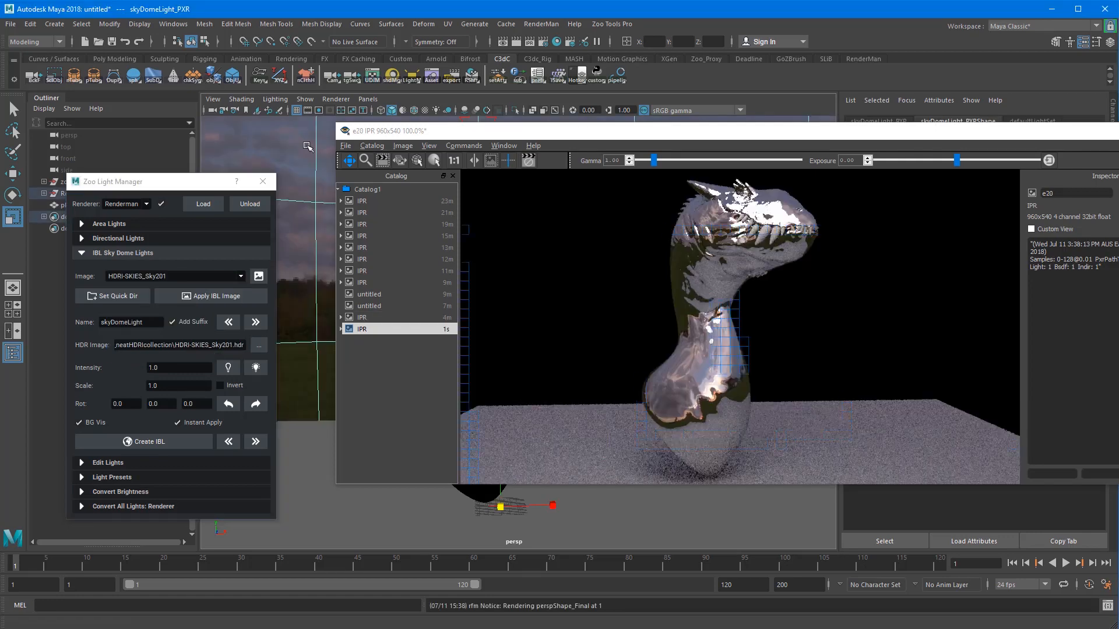